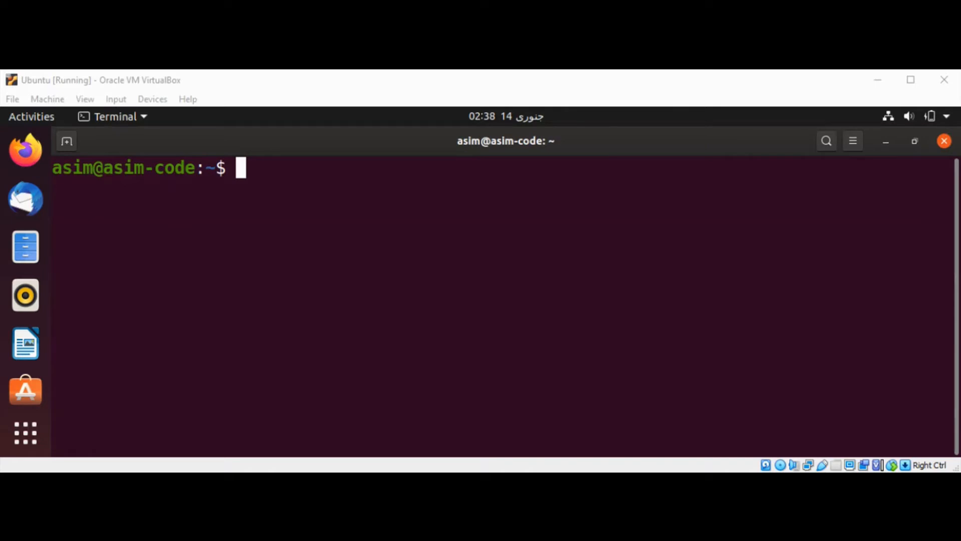
pyautogui.moveTo(410, 218)
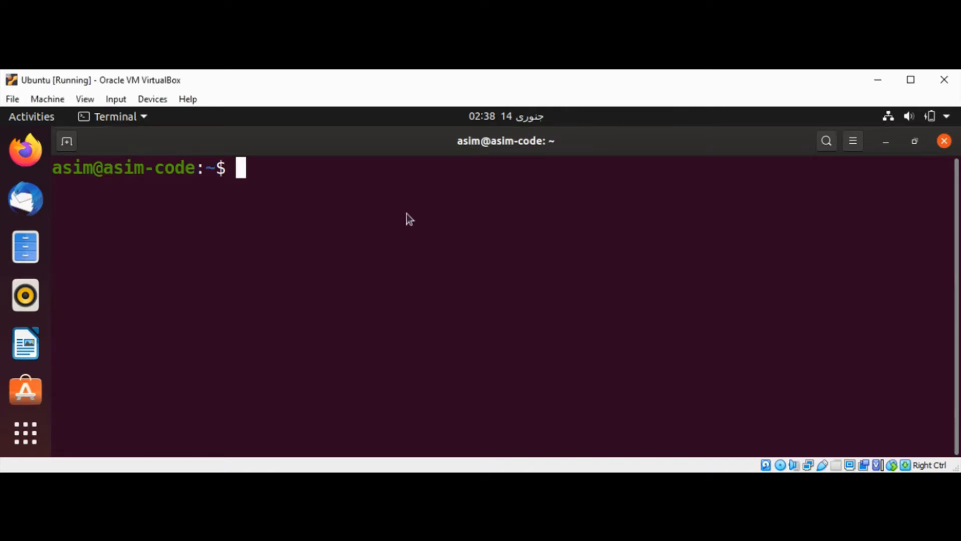
pyautogui.moveTo(356, 166)
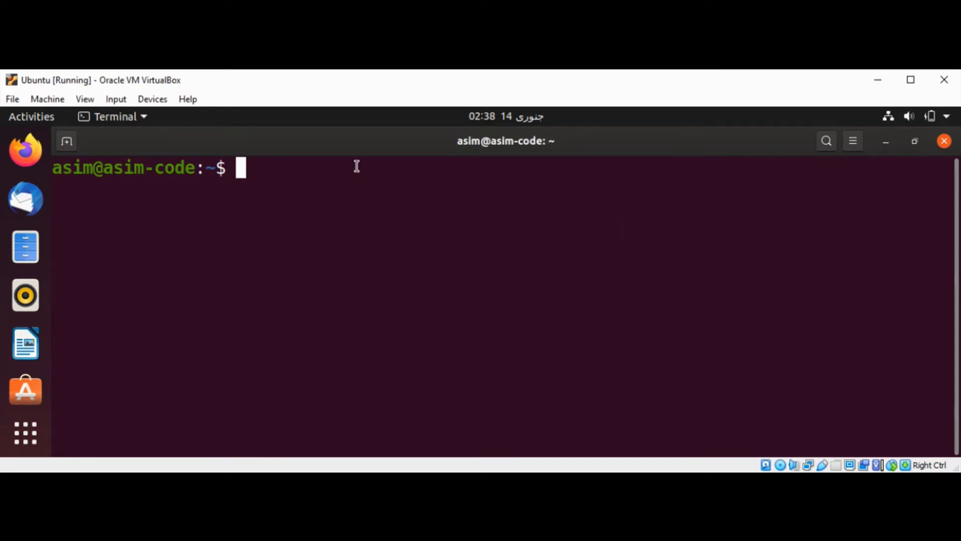
# Run 'sudo passwd -l mike' to lock user mike's password
pyautogui.write('sudo')
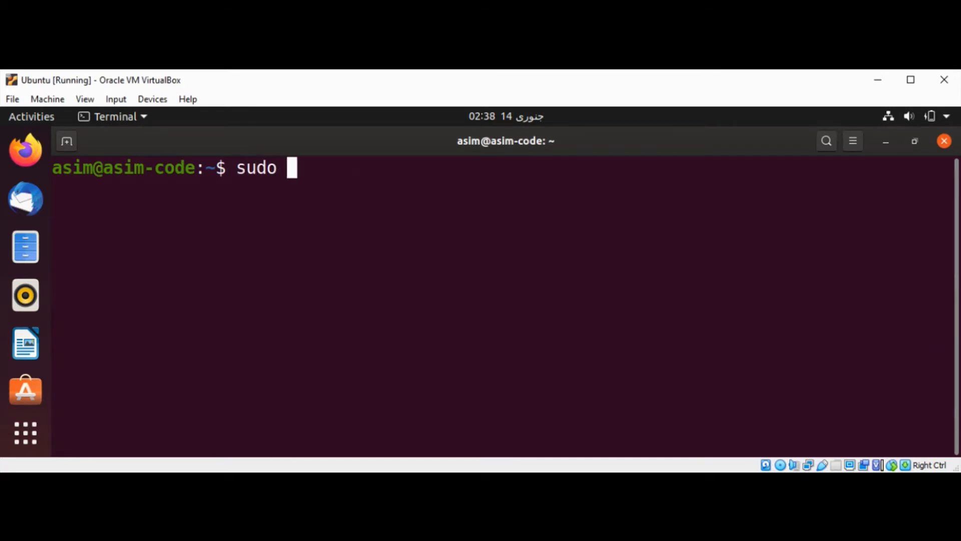
pyautogui.write('passw')
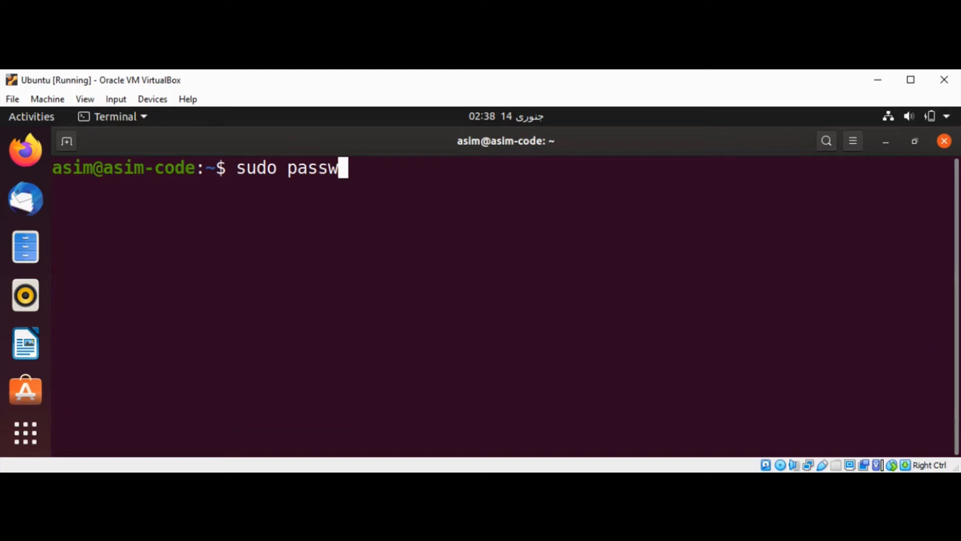
pyautogui.write('d')
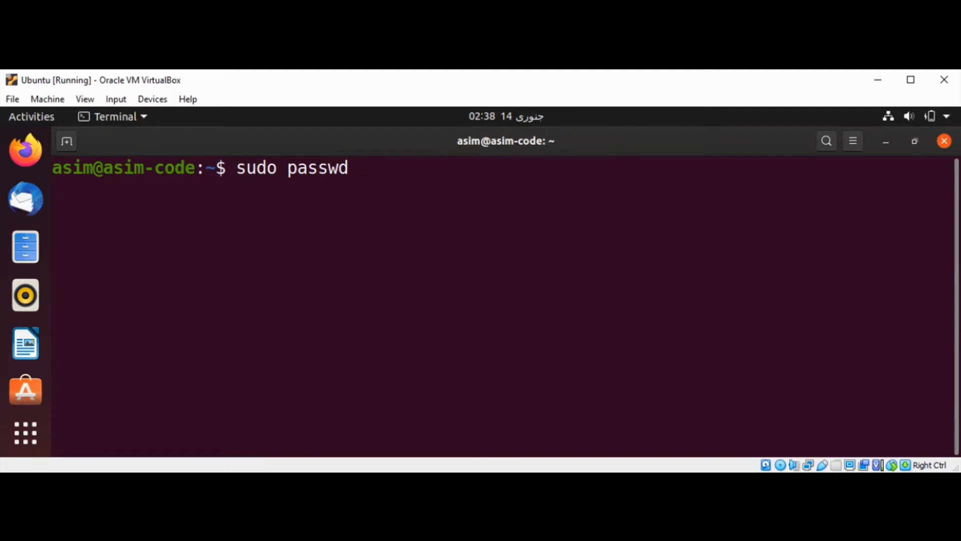
pyautogui.write('-l')
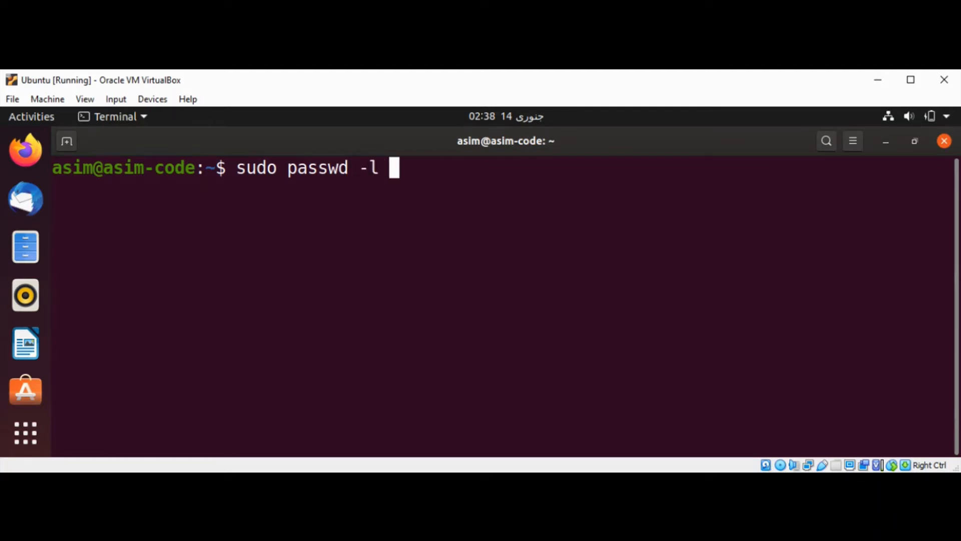
pyautogui.write('m')
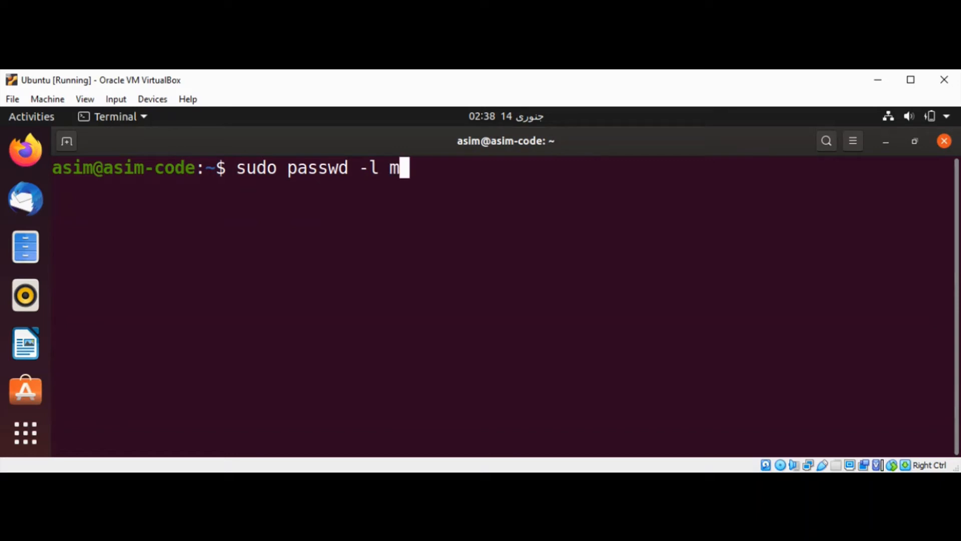
pyautogui.write('ike')
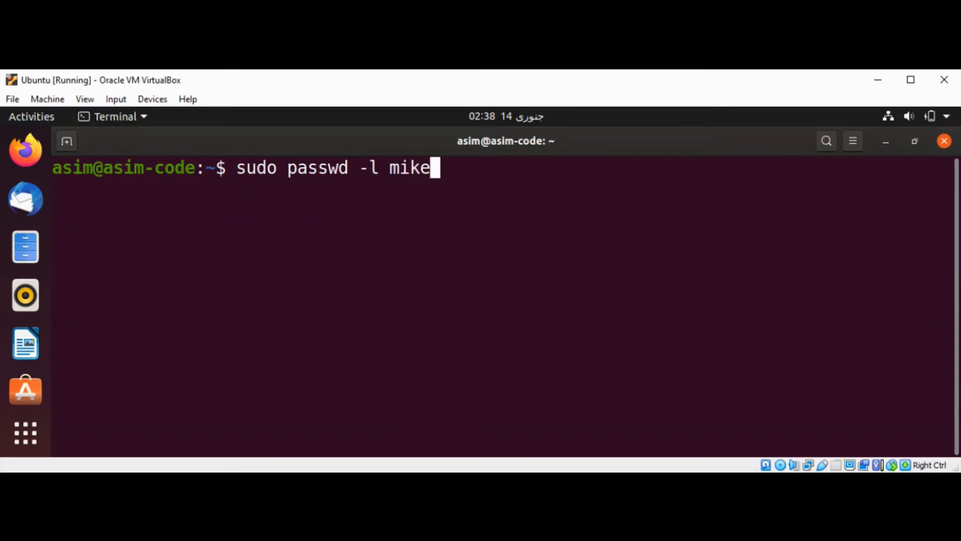
pyautogui.press('Return')
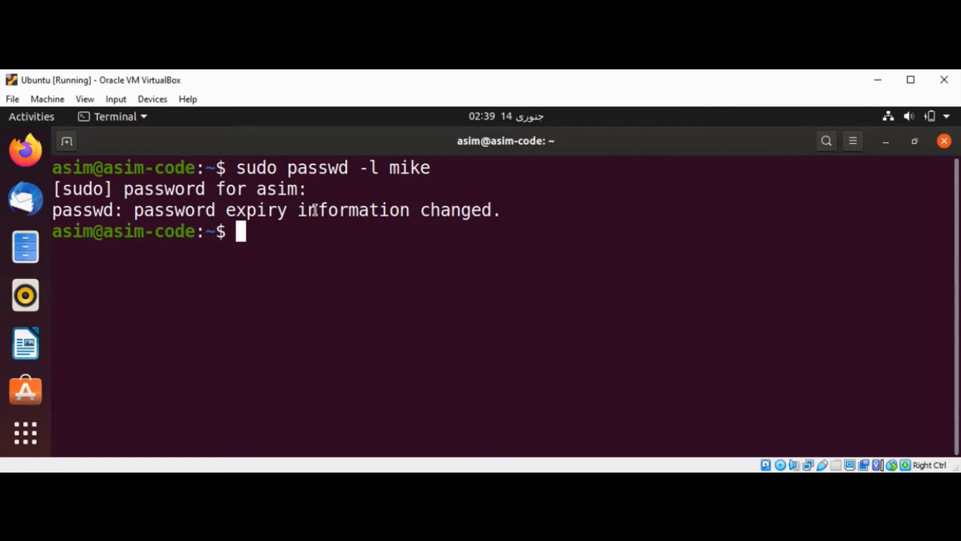
# Run 'sudo passwd -u mike' to unlock user mike's password
pyautogui.write('sudo')
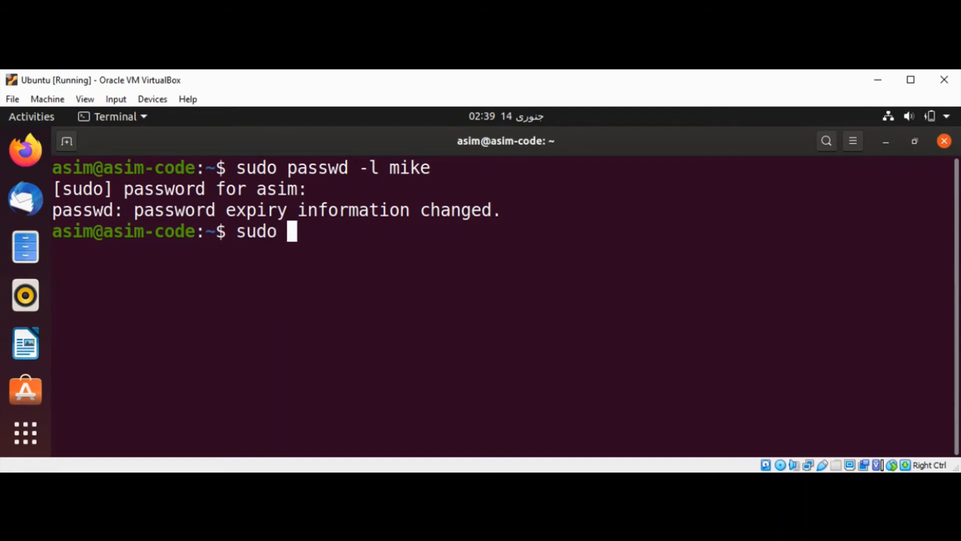
pyautogui.write('passwd')
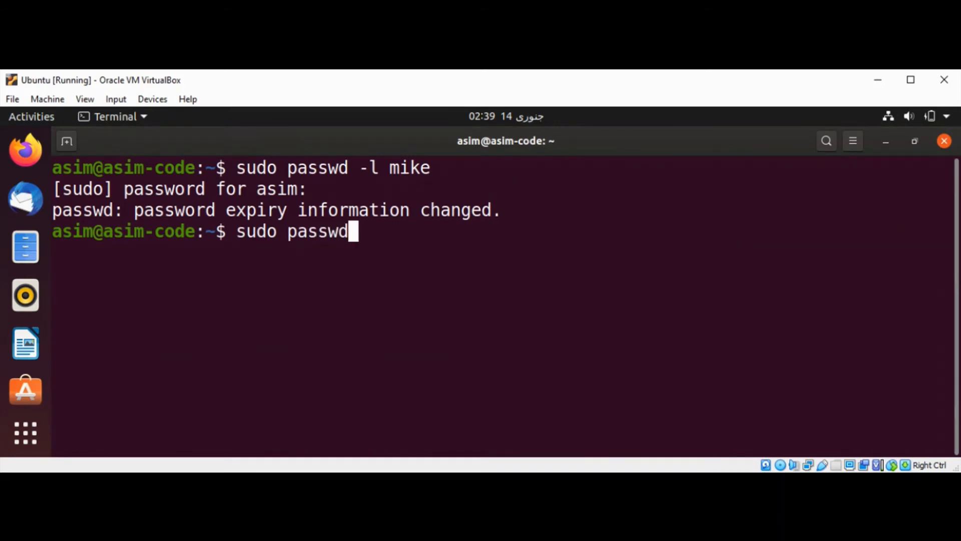
pyautogui.write('-u')
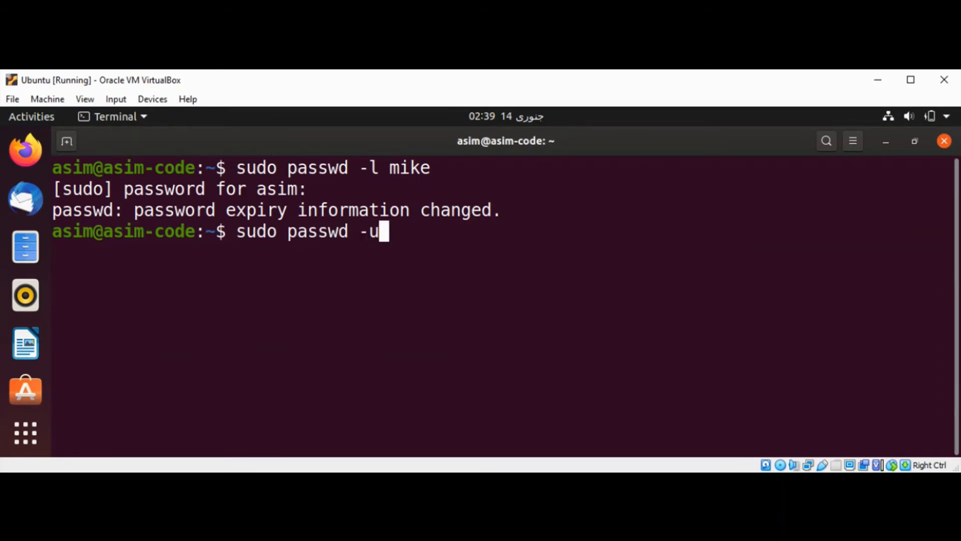
pyautogui.write('mike')
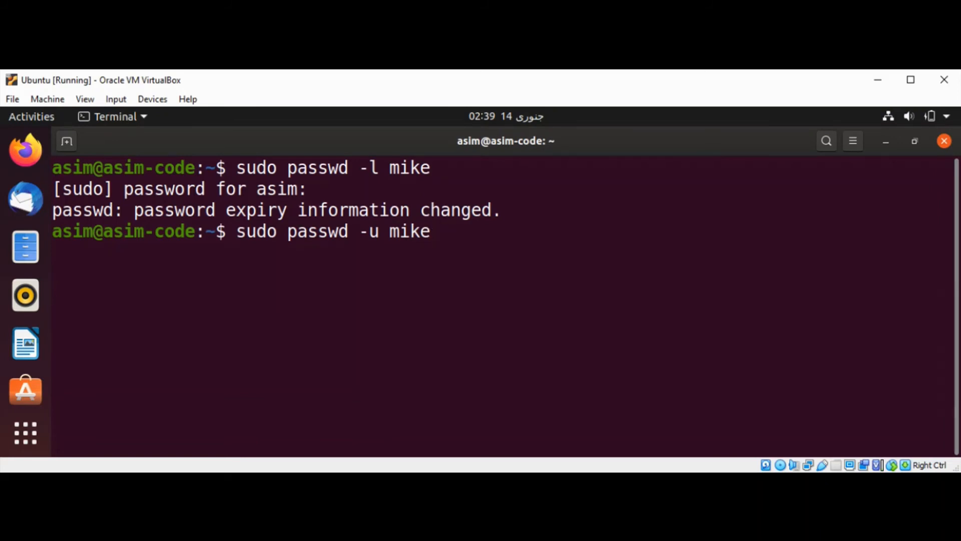
pyautogui.press('Return')
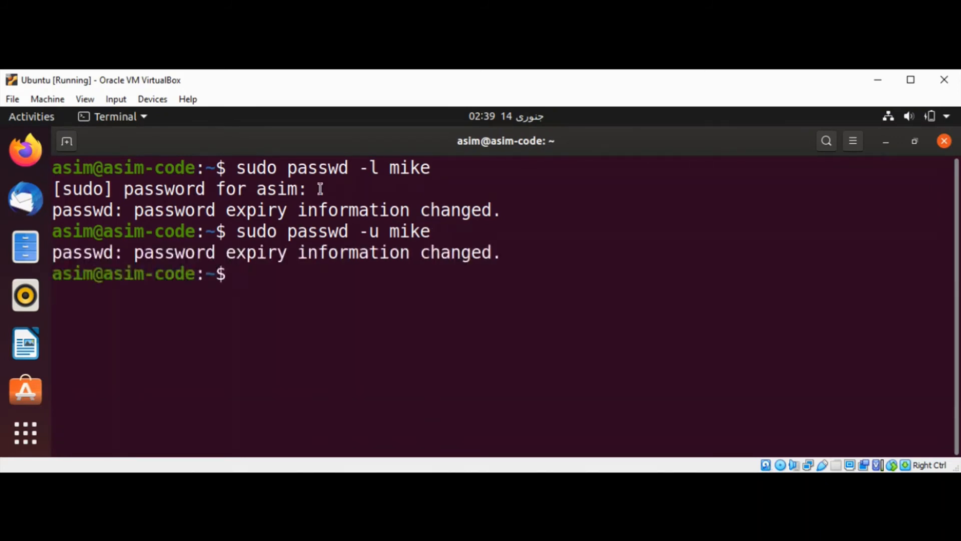